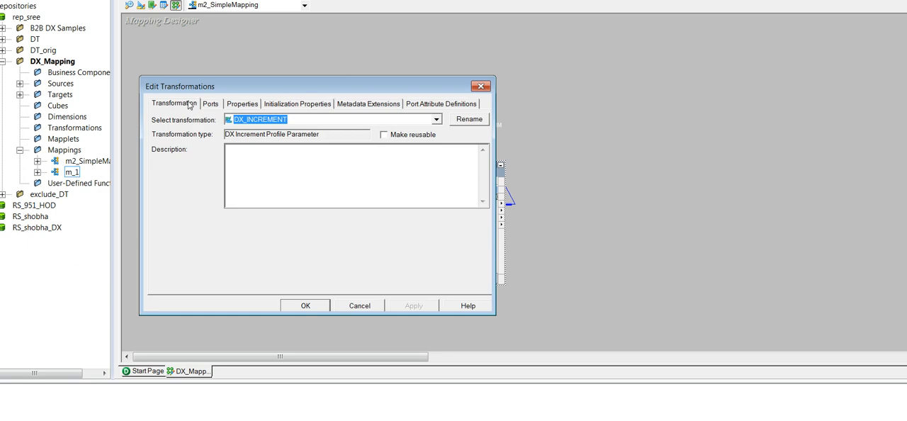
Inspect DX_INCREMENT's initialization properties: key CONTROL_NUMBER with DXValue 10
click(210, 104)
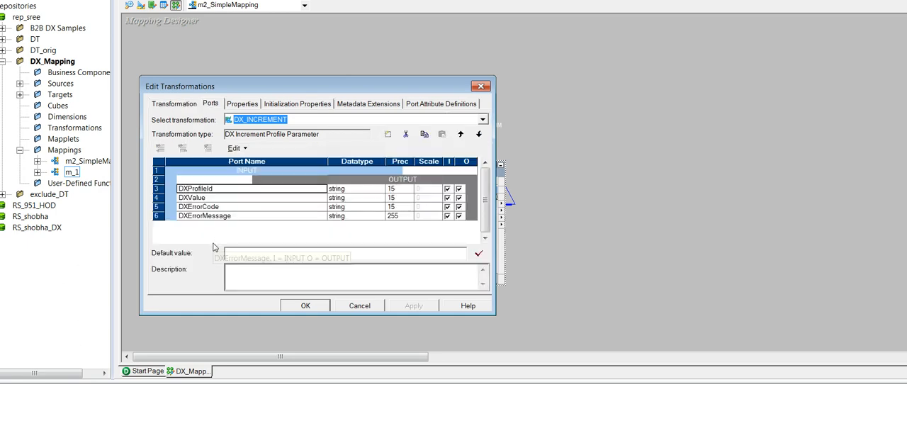
click(297, 103)
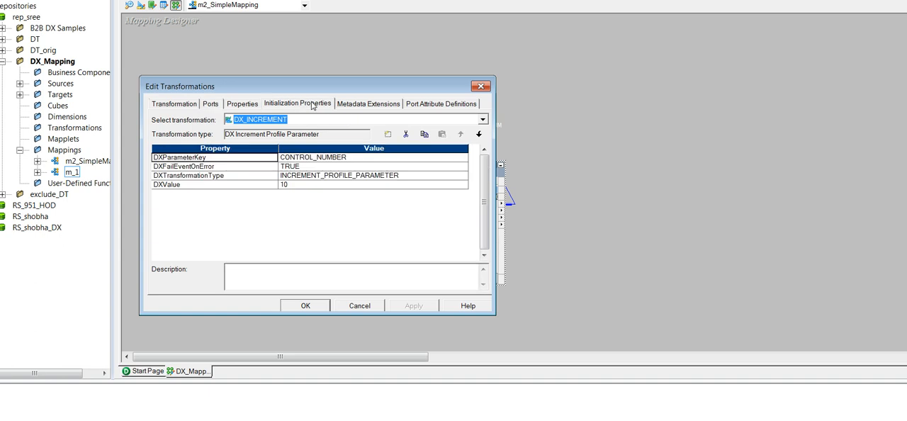
mouse_move(190, 165)
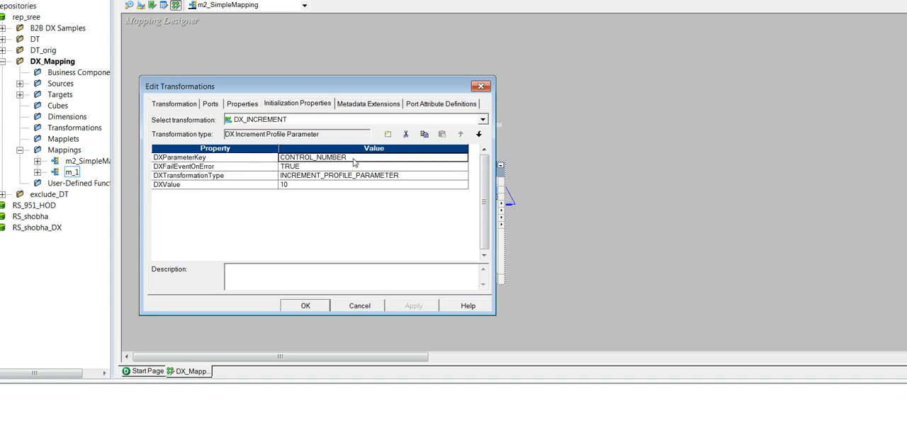
click(213, 184)
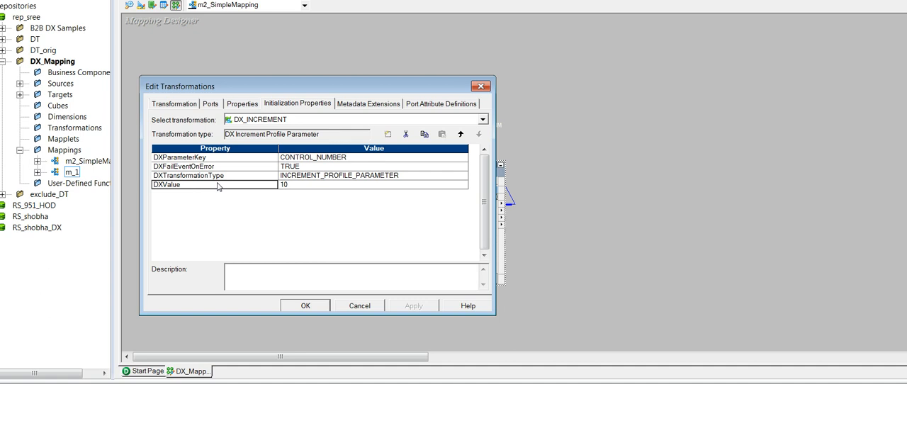
mouse_move(308, 192)
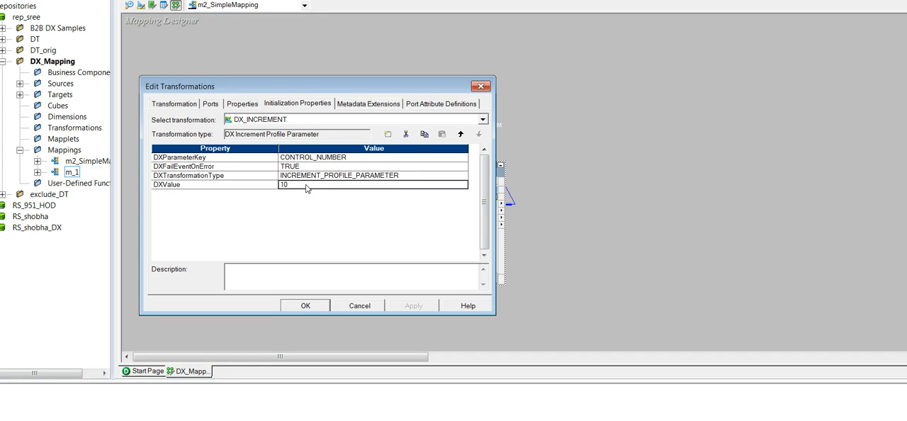
click(306, 305)
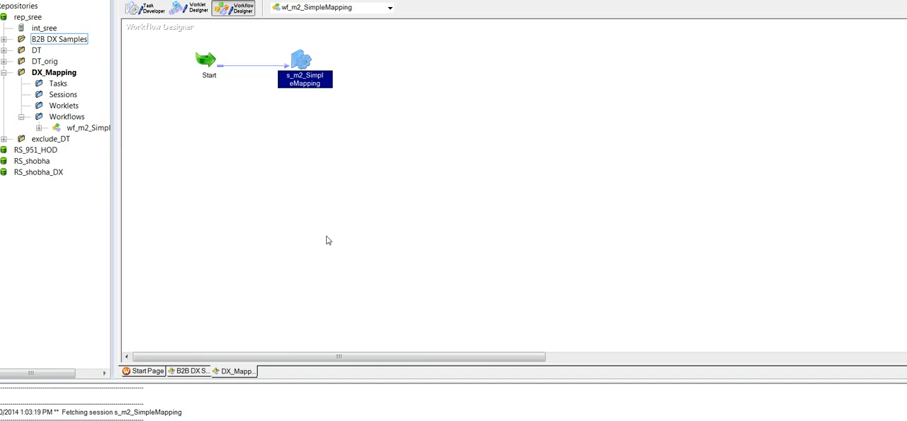
double_click(305, 78)
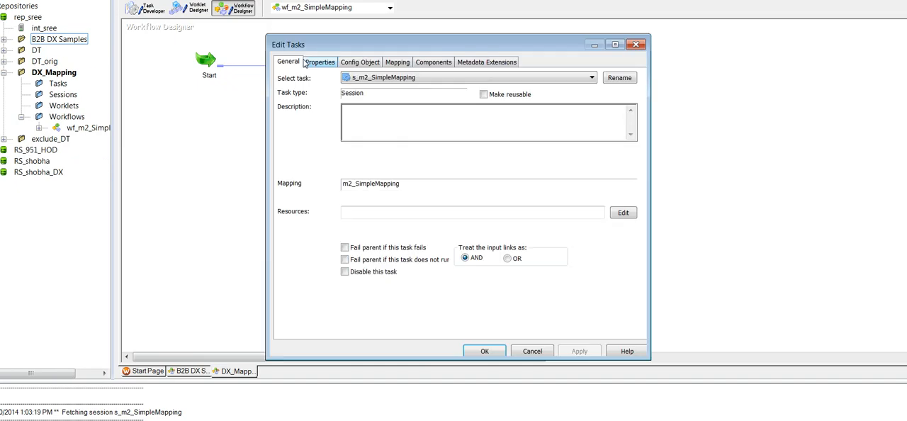
click(397, 61)
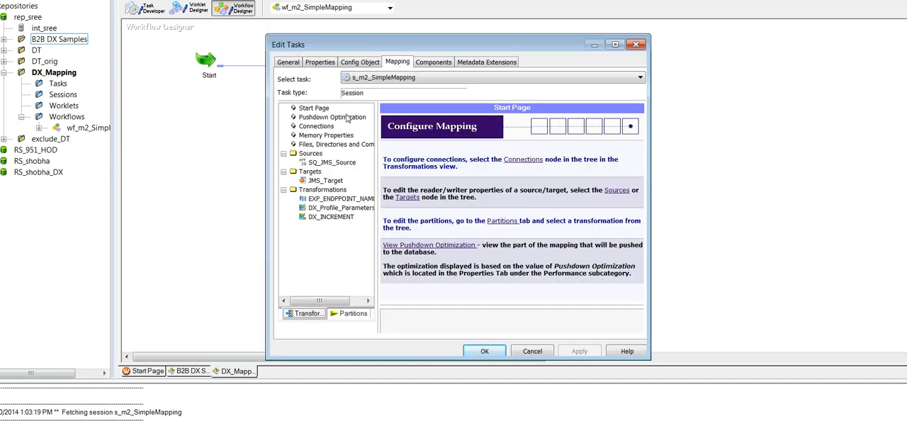
click(316, 126)
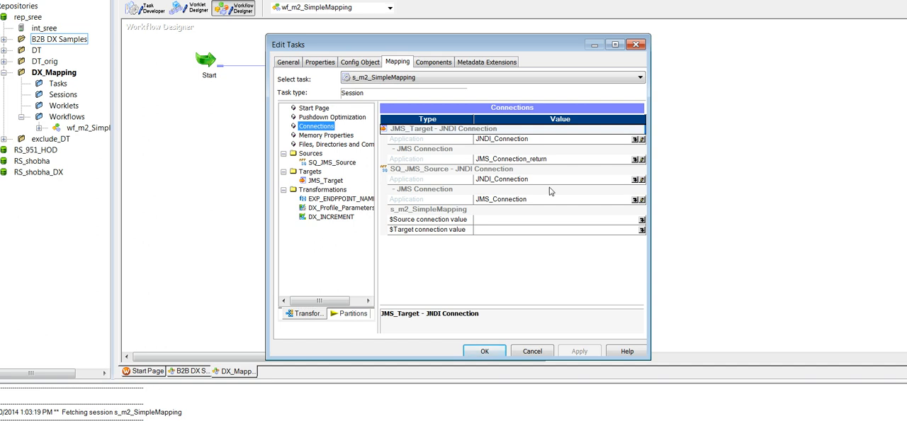
mouse_move(523, 143)
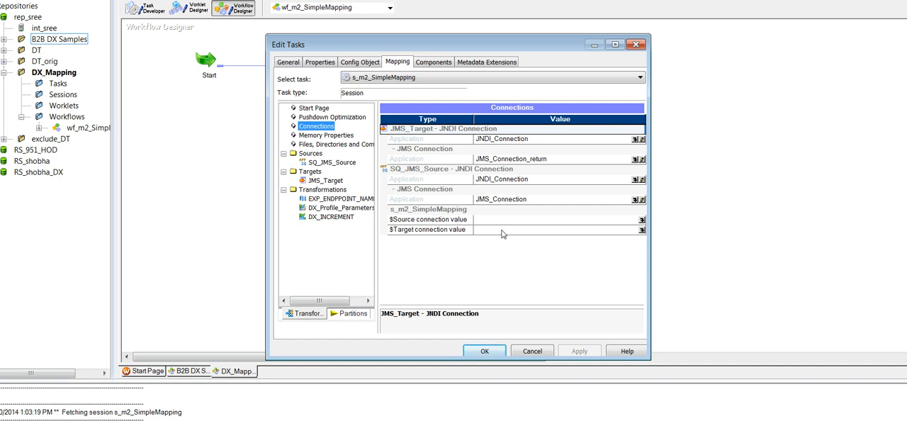
click(310, 172)
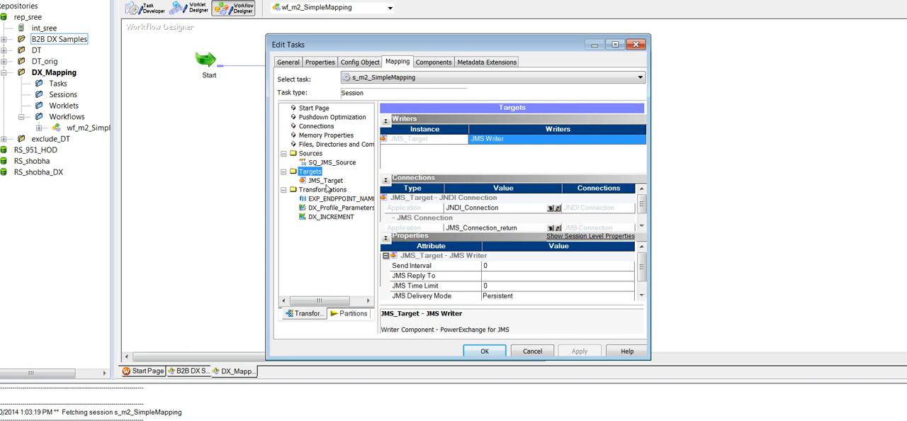
click(485, 351)
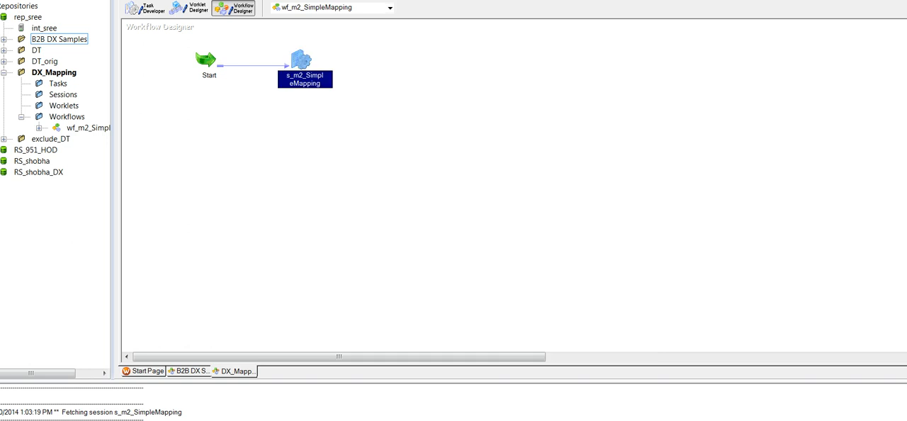
mouse_move(196, 289)
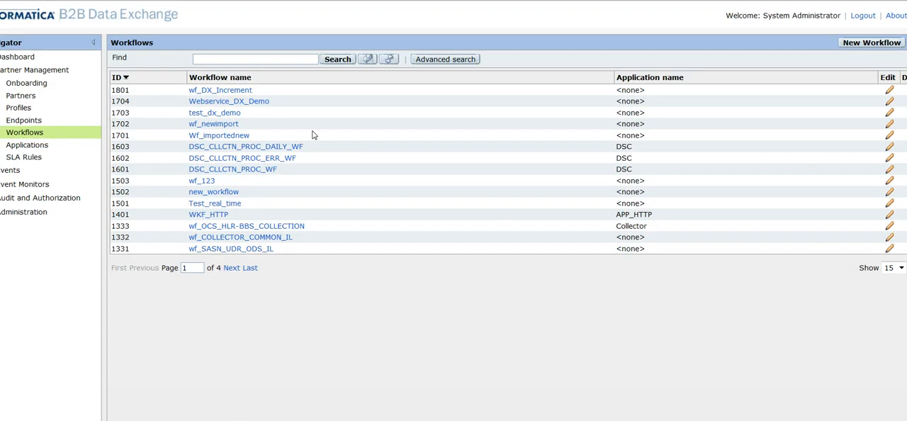
mouse_move(456, 146)
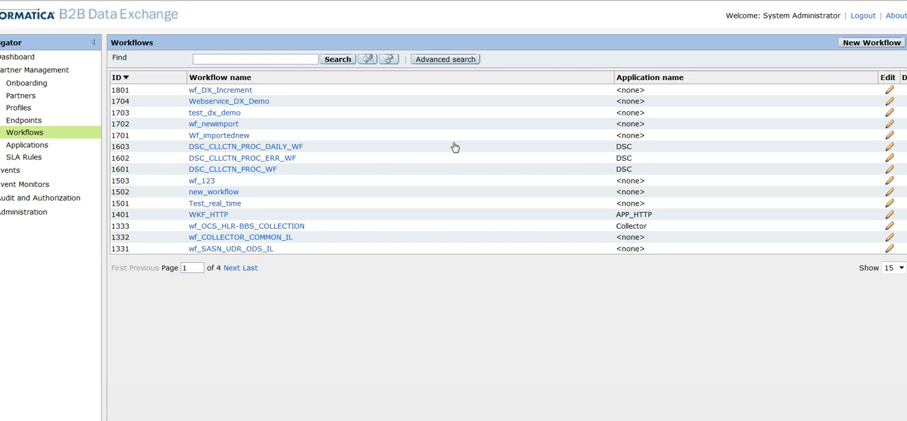
mouse_move(871, 43)
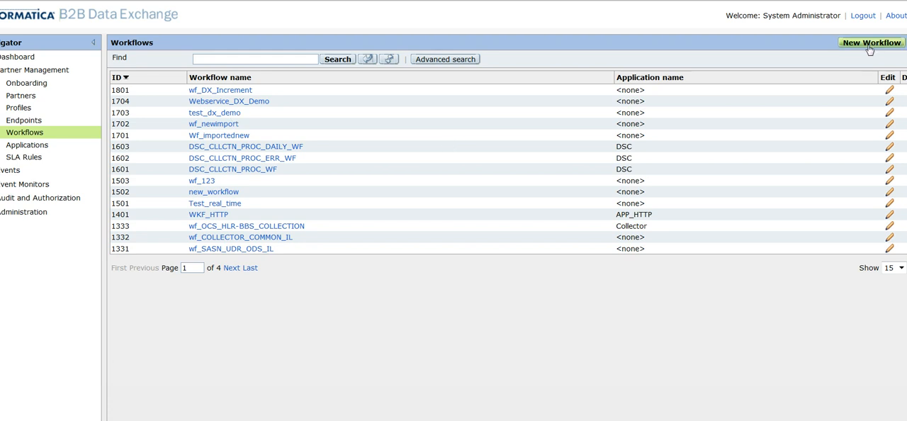
Check new-workflow flow type and definition file, cancel, open wf_DX_Increment, then show Profiles
click(871, 43)
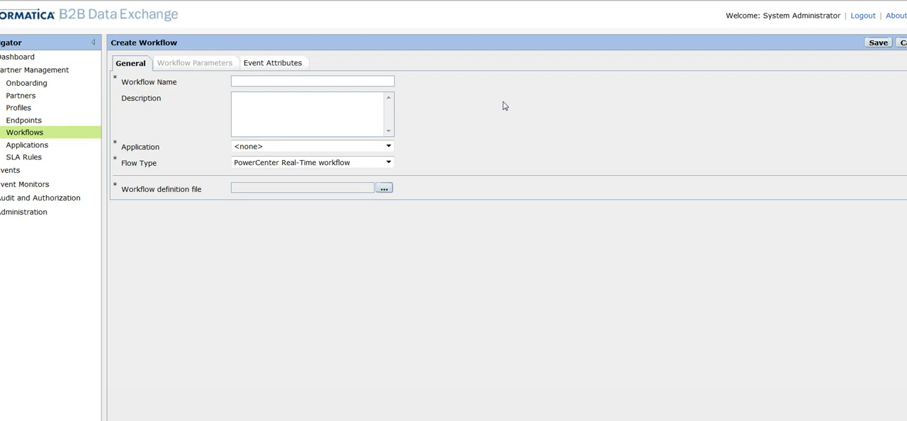
click(312, 81)
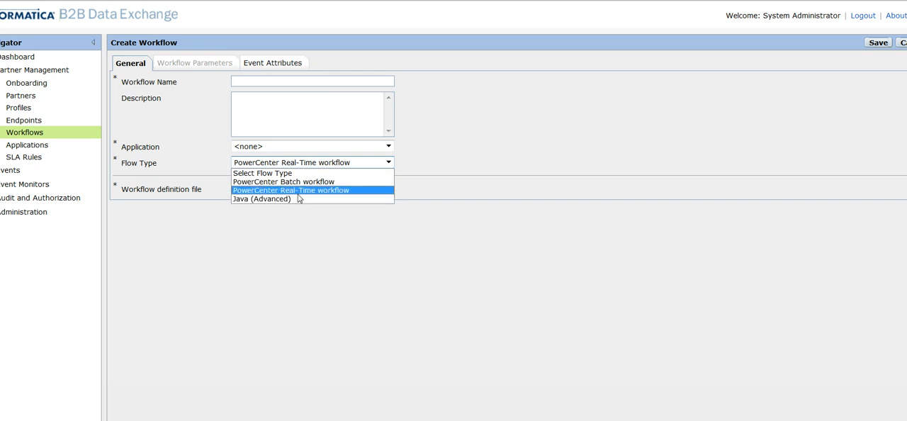
click(291, 190)
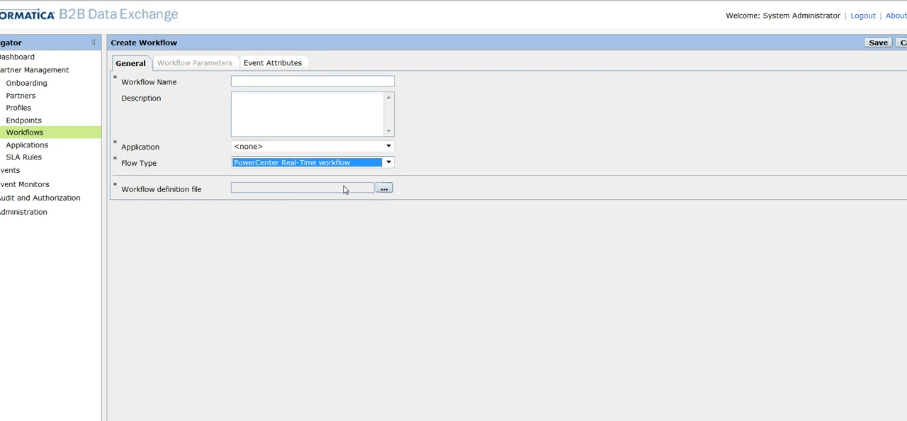
click(384, 188)
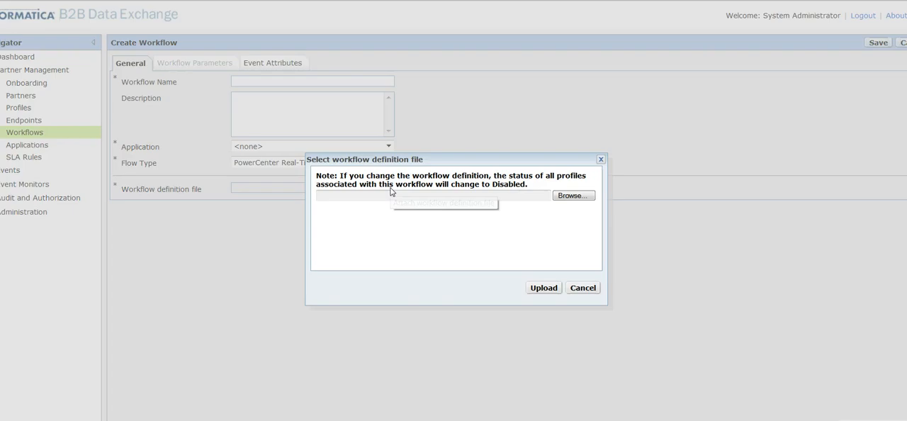
click(572, 195)
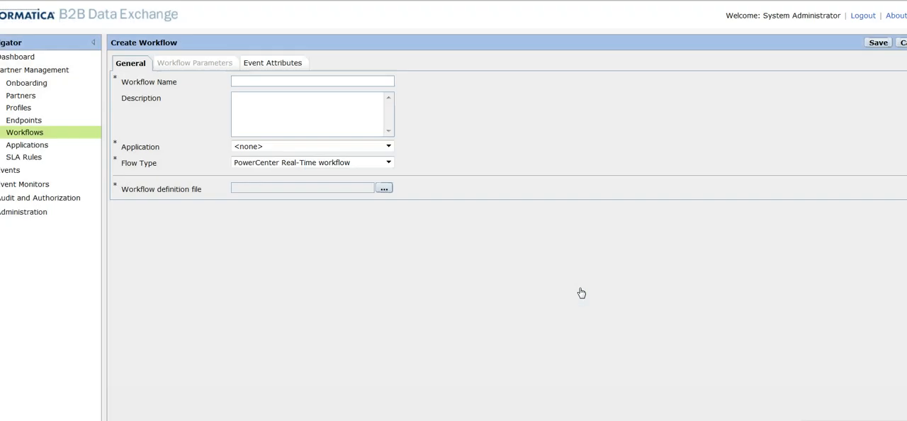
mouse_move(13, 151)
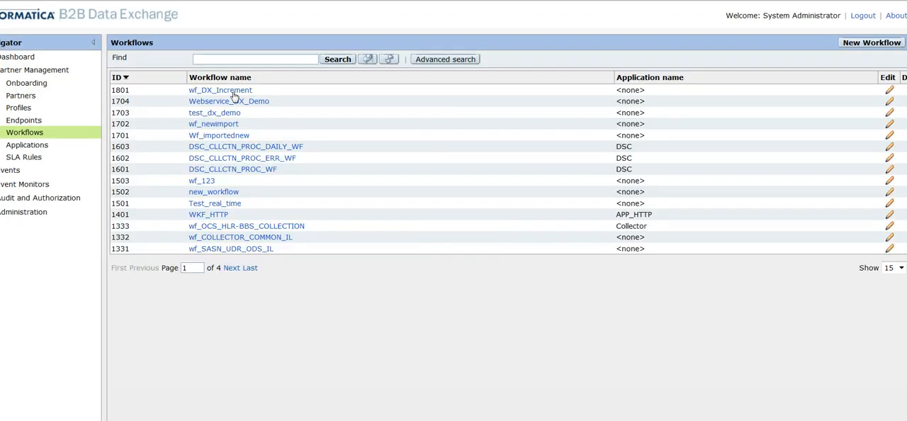
click(220, 90)
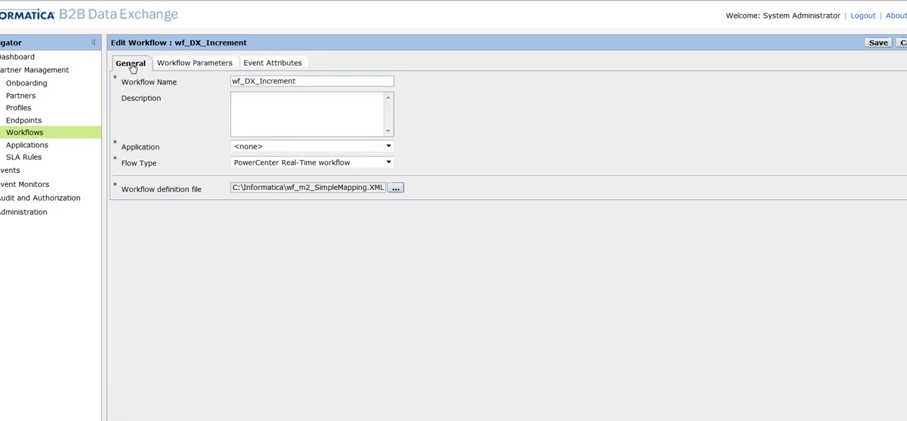
mouse_move(25, 133)
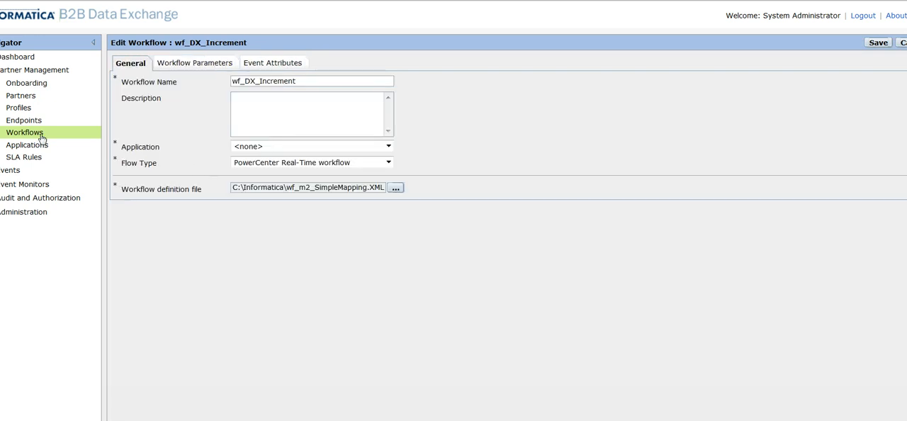
click(19, 107)
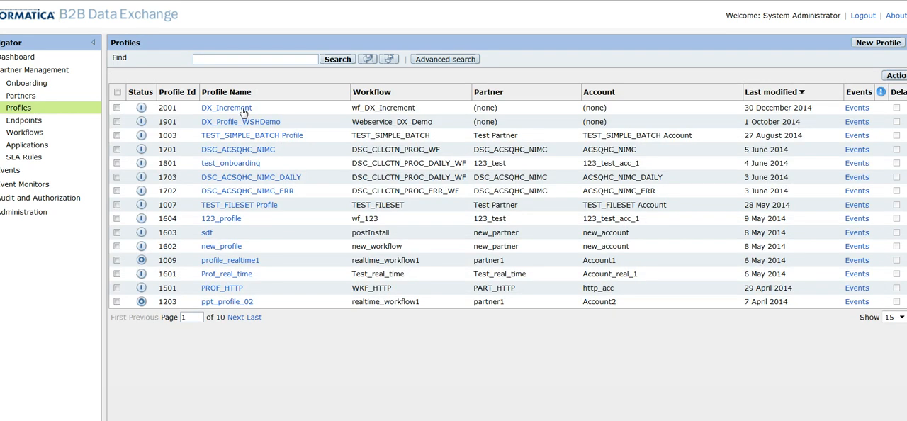
Open DX_Increment's Workflow Parameters and locate CONTROL_NUMBER with value 10
click(226, 107)
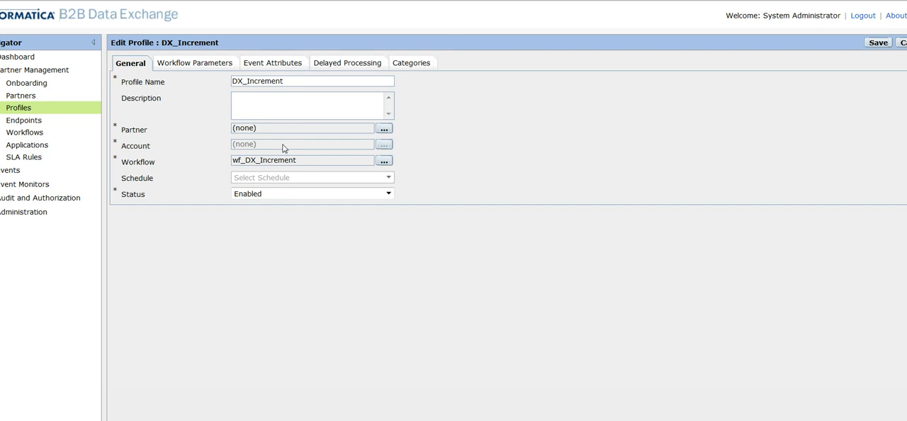
mouse_move(362, 155)
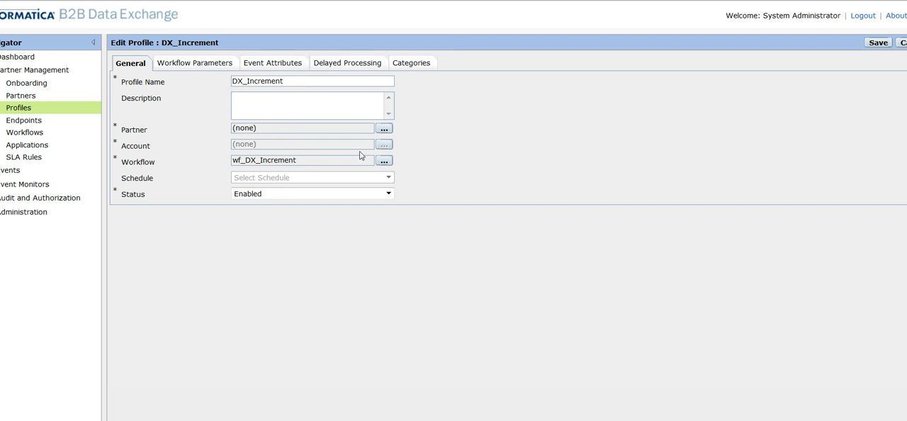
click(383, 160)
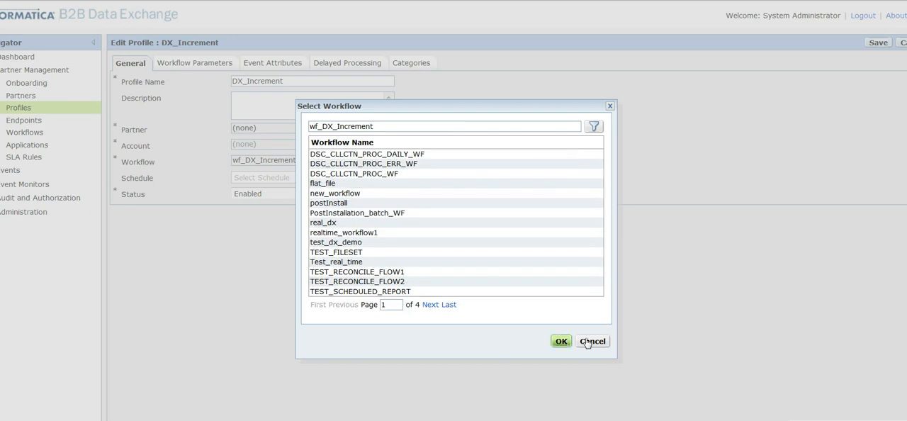
mouse_move(446, 247)
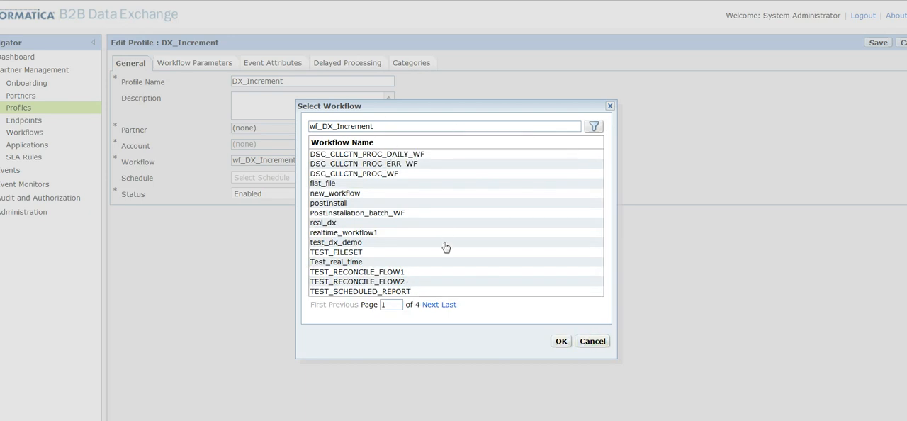
mouse_move(592, 341)
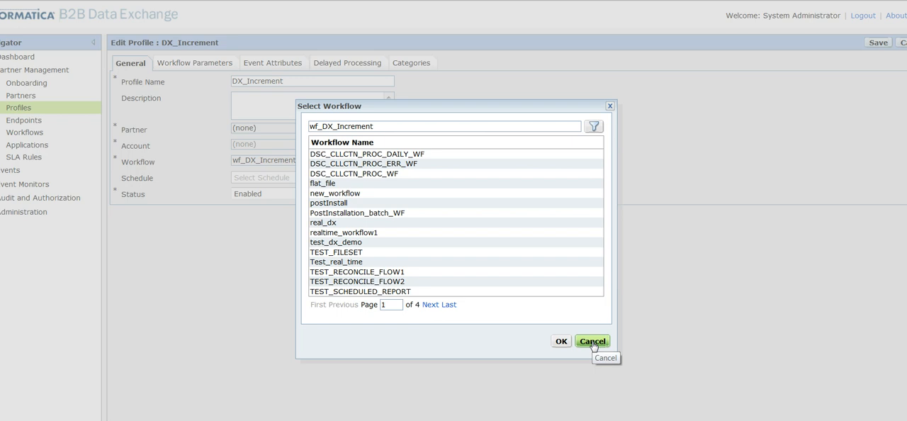
click(592, 341)
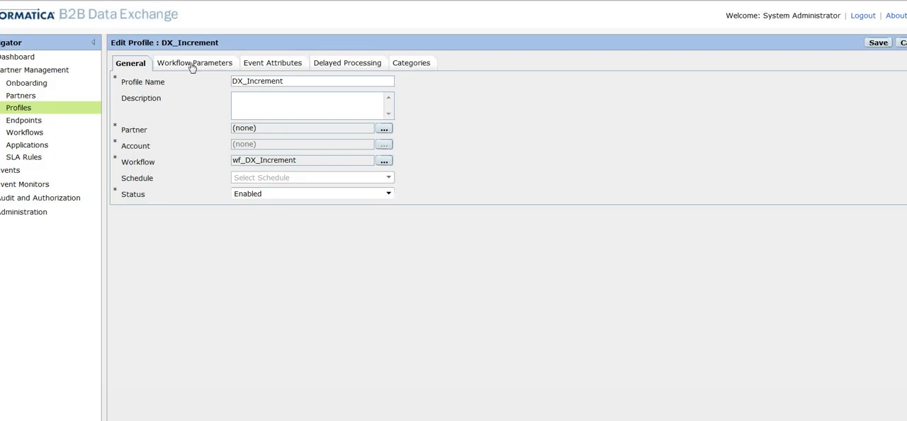
click(195, 63)
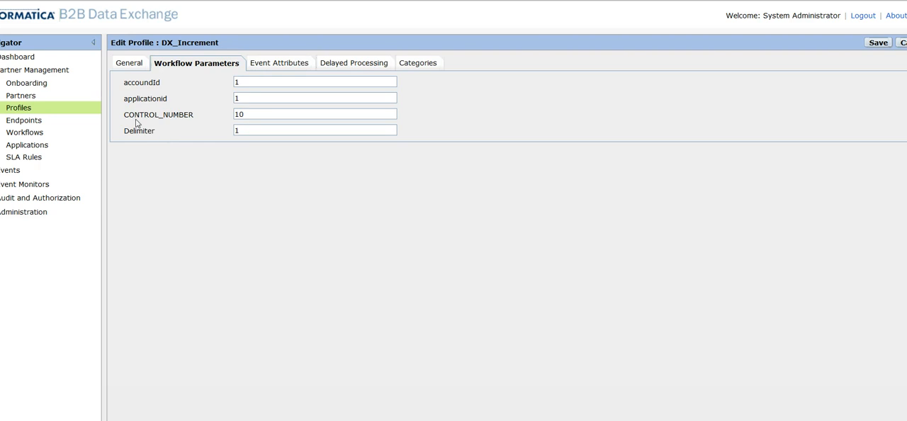
double_click(141, 114)
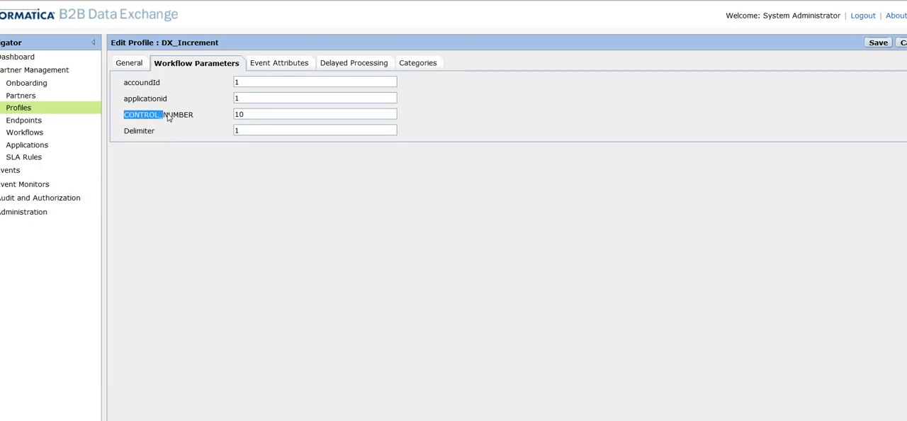
double_click(158, 114)
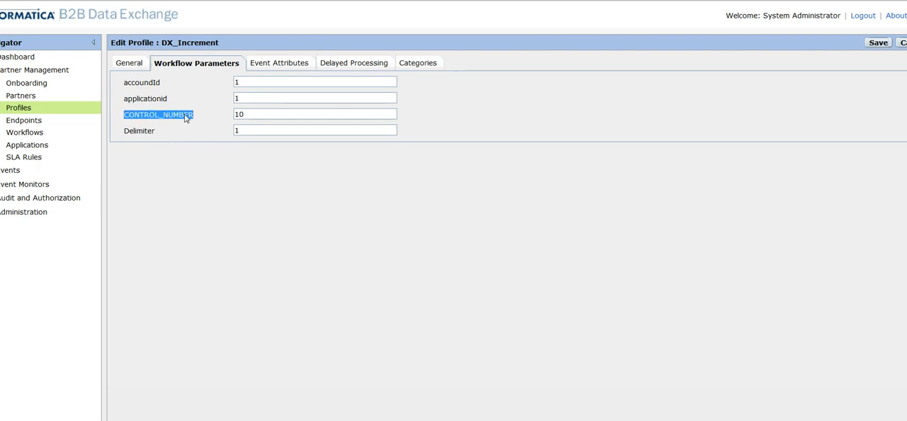
mouse_move(41, 184)
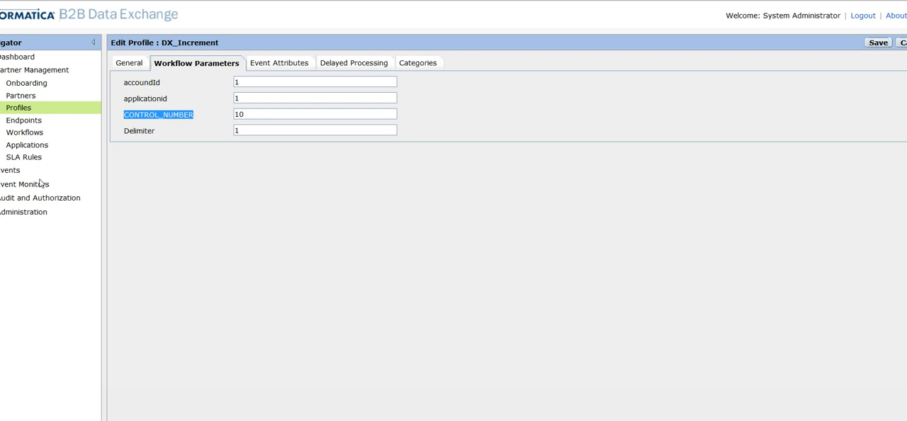
Start a new endpoint, DX_Increment_Endpnt, from the Endpoints list
click(23, 120)
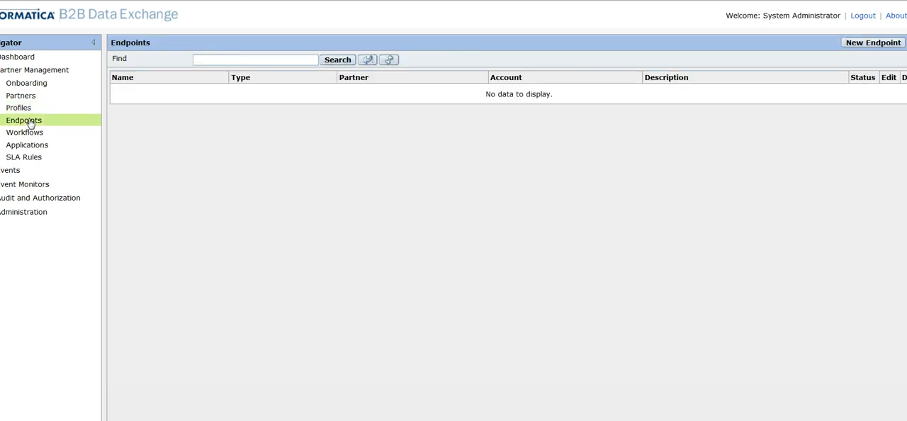
click(337, 60)
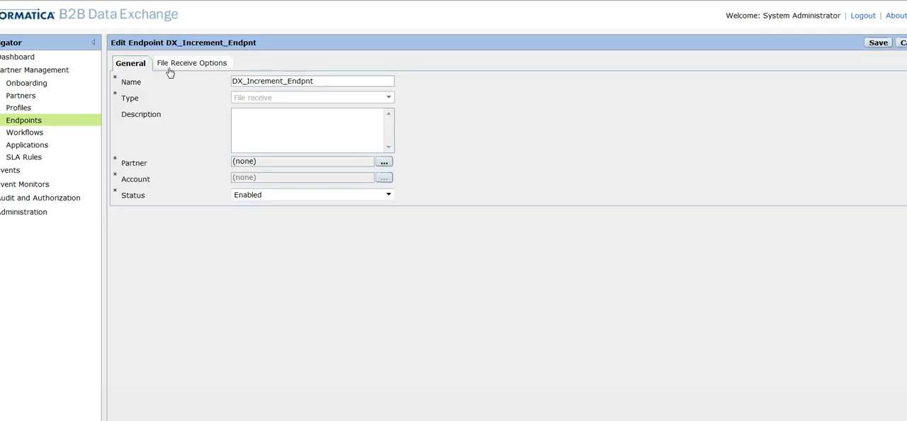
mouse_move(203, 90)
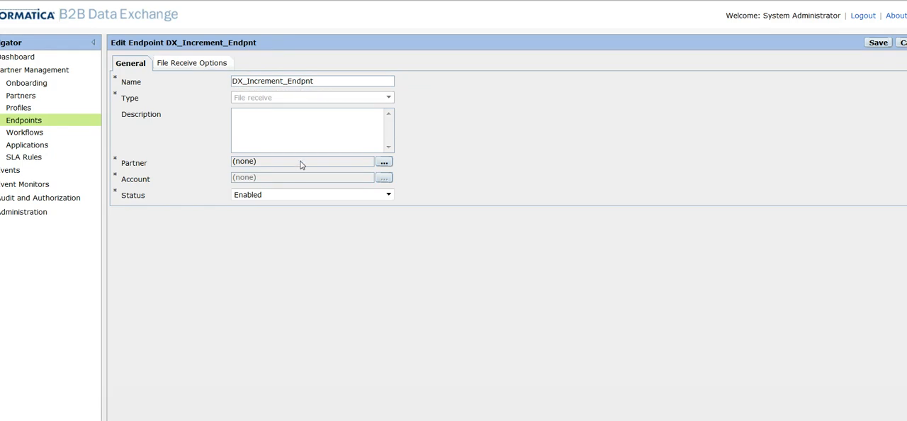
mouse_move(276, 169)
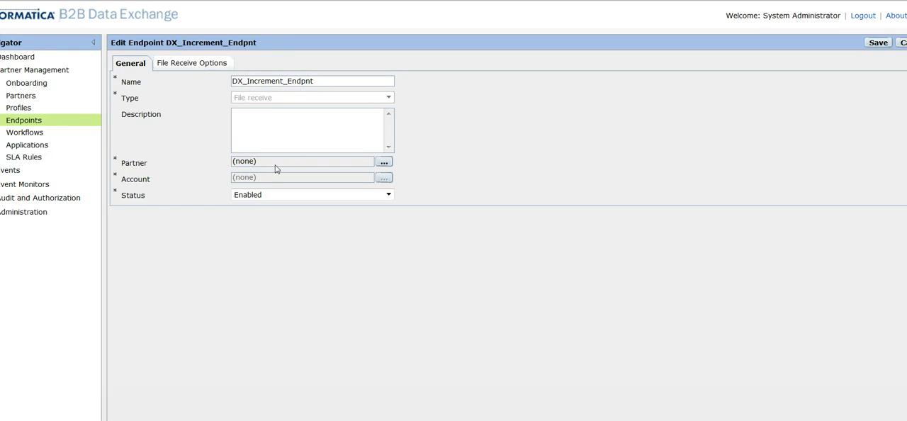
mouse_move(278, 187)
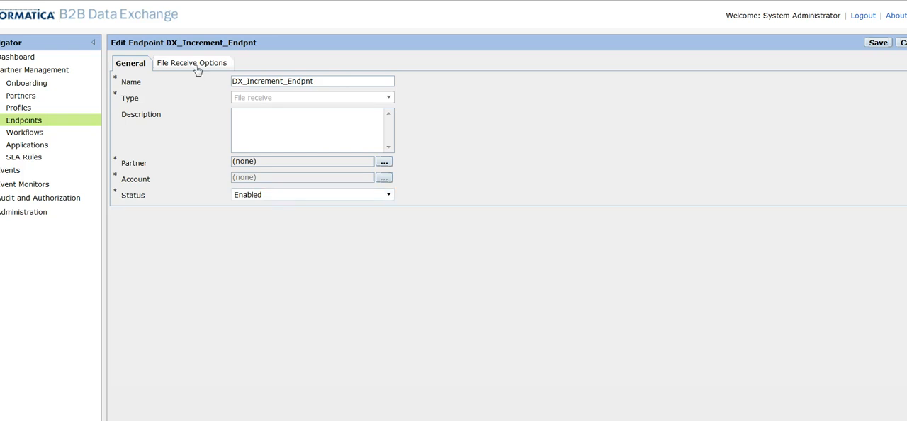
Review File Receive Options: incoming path Sushma/input with files routed to DX_Increment
click(191, 63)
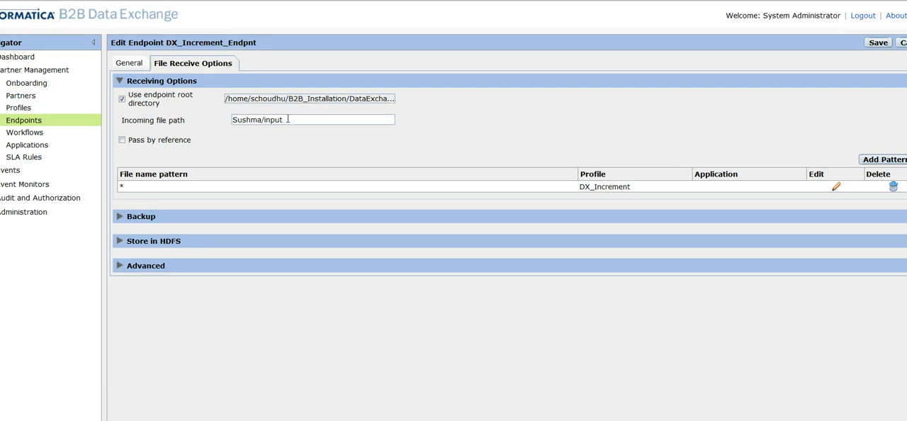
double_click(259, 119)
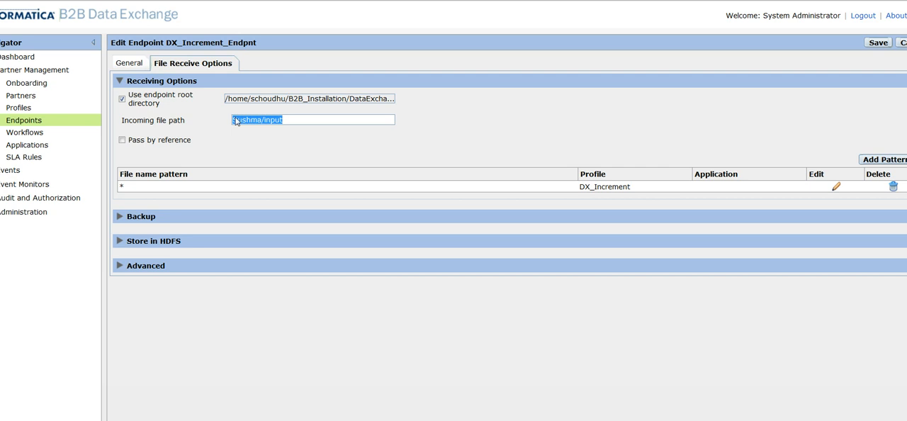
mouse_move(806, 123)
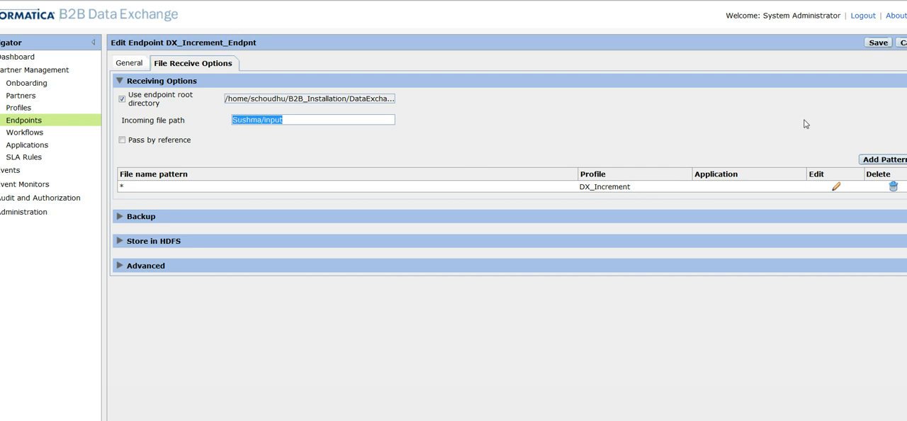
mouse_move(130, 193)
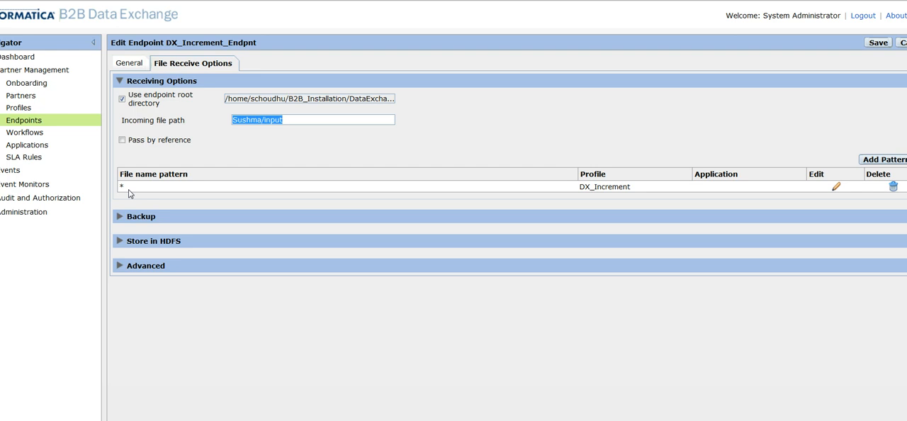
mouse_move(633, 190)
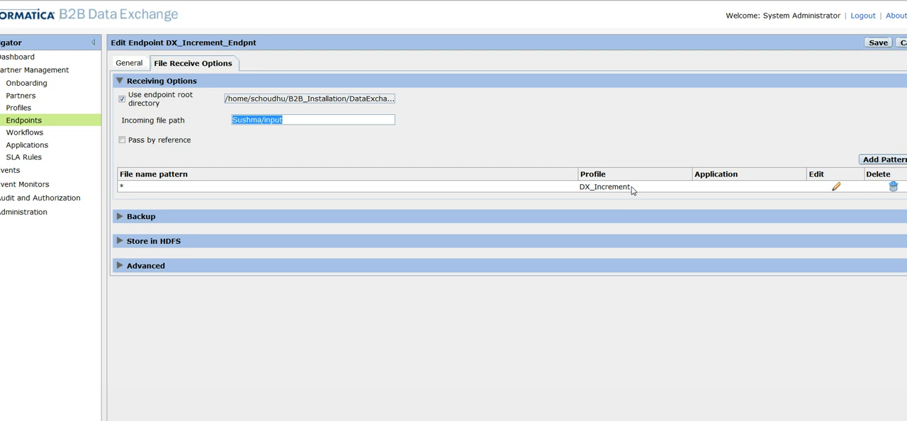
mouse_move(633, 191)
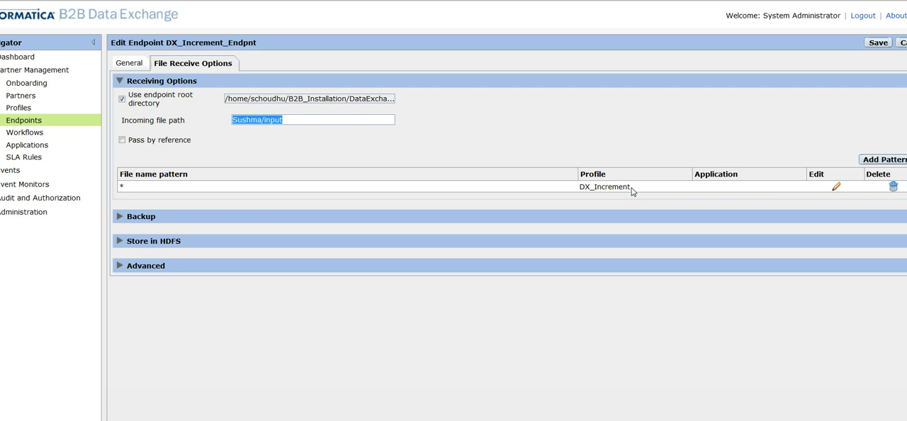
mouse_move(223, 390)
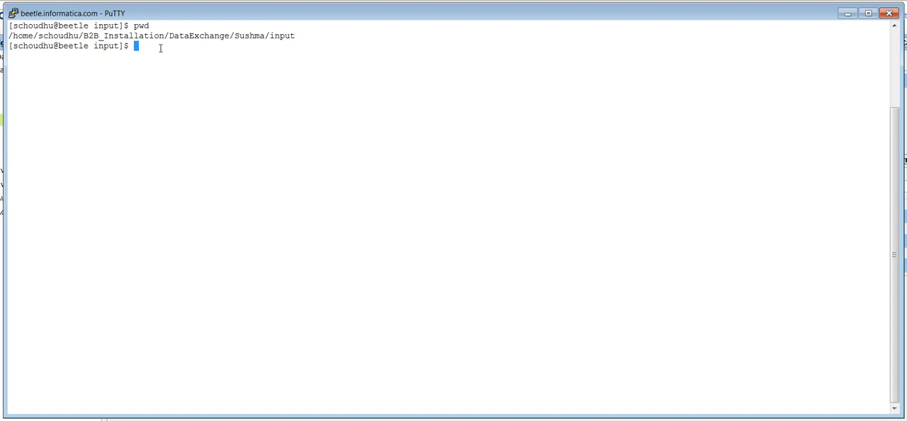
Create empty file abc.txt with touch and list the input directory
text(touch ab)
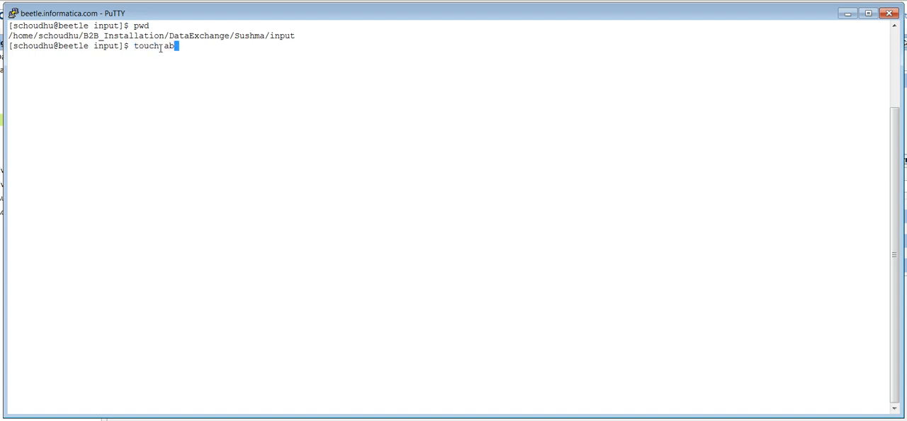
text(c.txt)
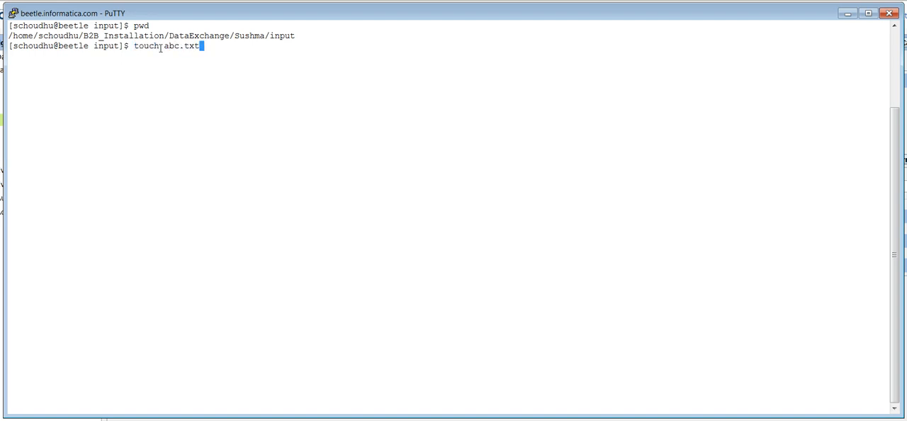
text(ls)
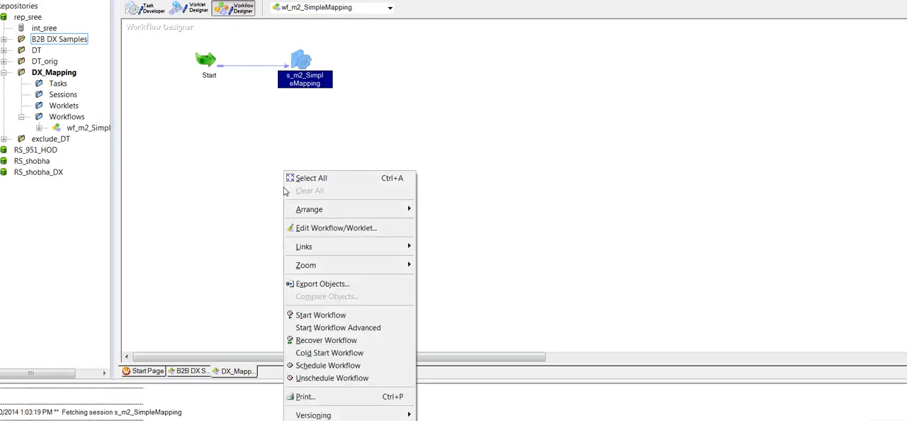
mouse_move(320, 315)
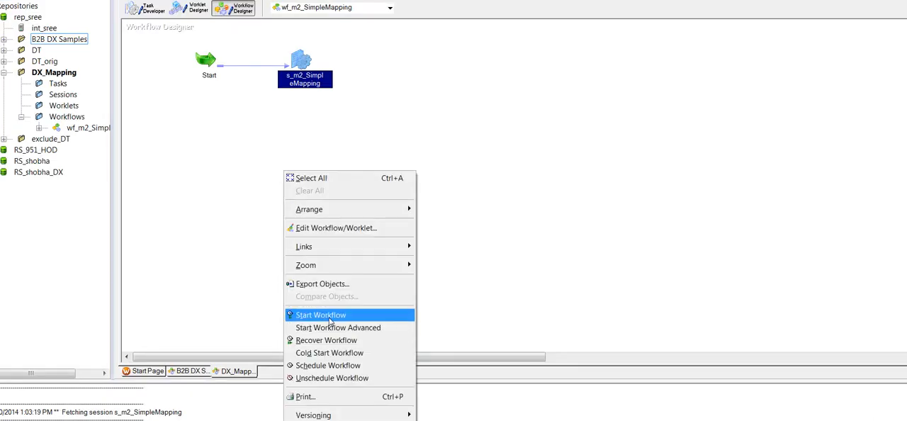
Start workflow wf_m2_SimpleMapping from the Workflow Designer canvas
click(319, 315)
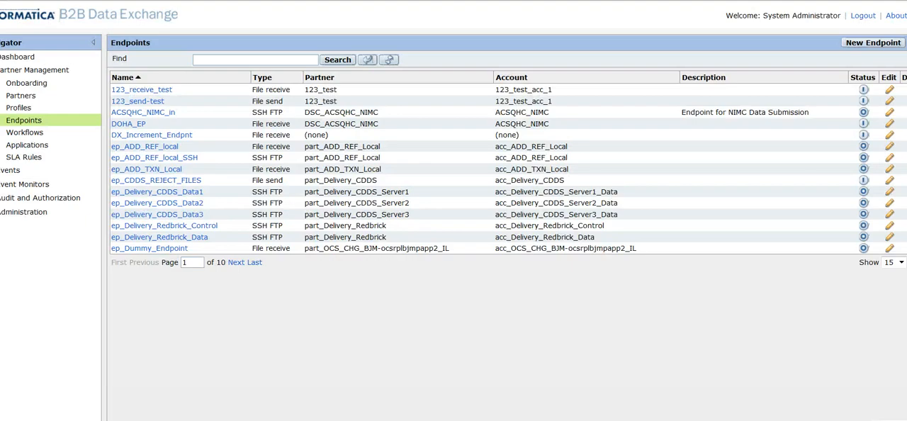
View pending event 45004 for DX_Increment in the Event List, then return to Profiles
click(11, 171)
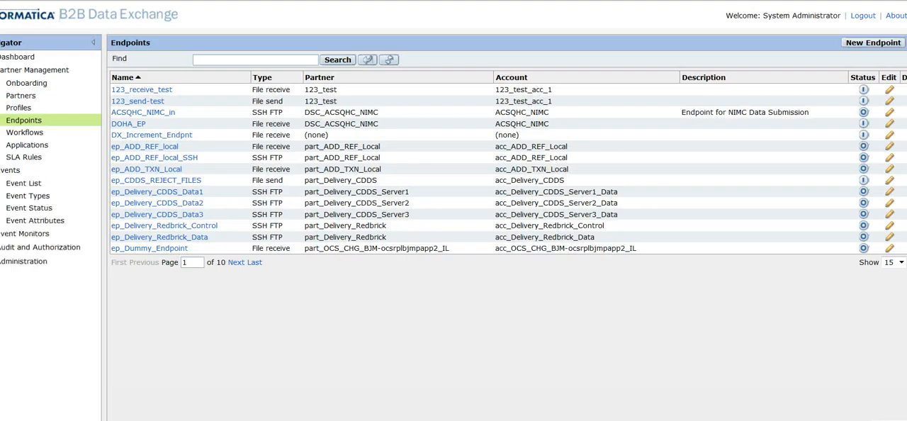
click(23, 183)
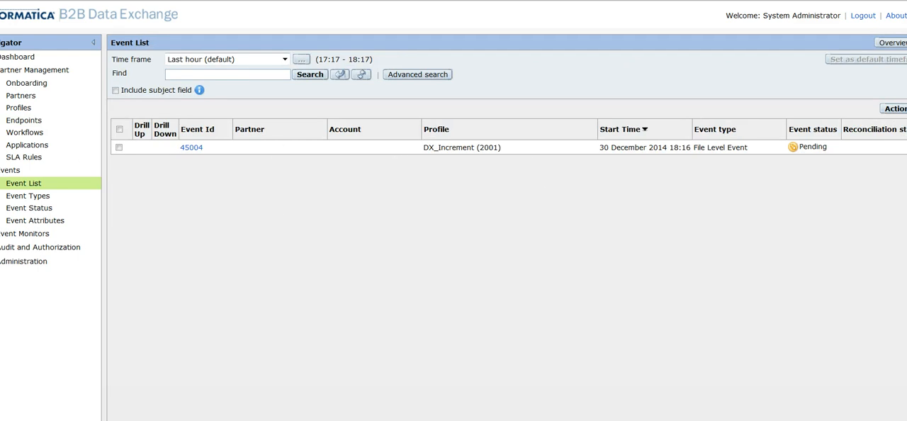
mouse_move(10, 176)
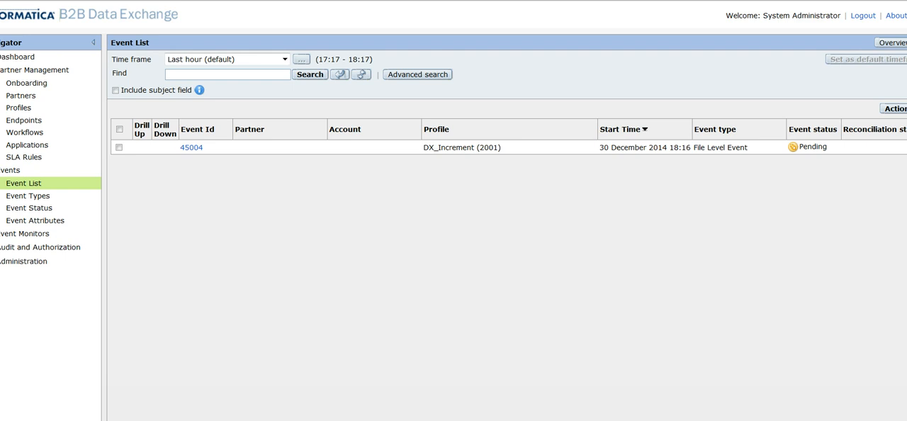
click(18, 107)
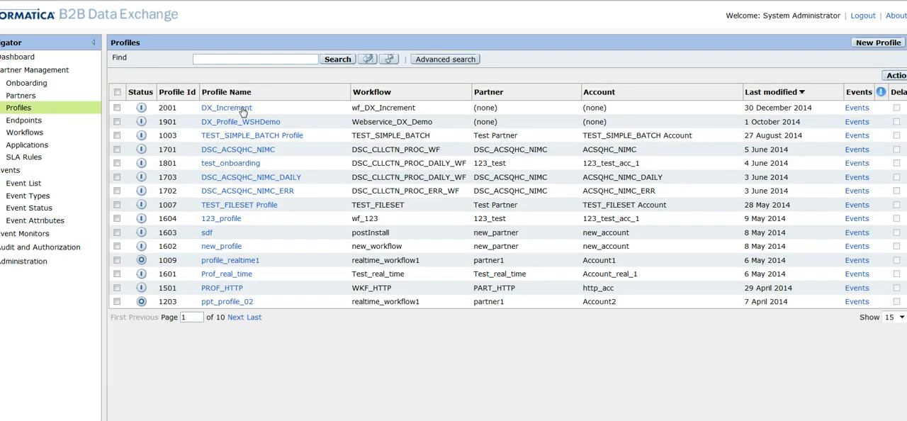
Open DX_Increment's workflow parameters and confirm CONTROL_NUMBER now reads 20
click(227, 108)
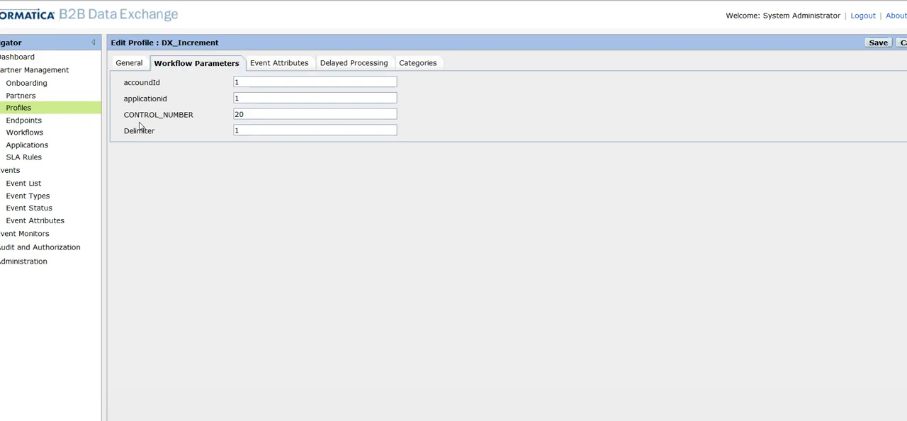
double_click(158, 114)
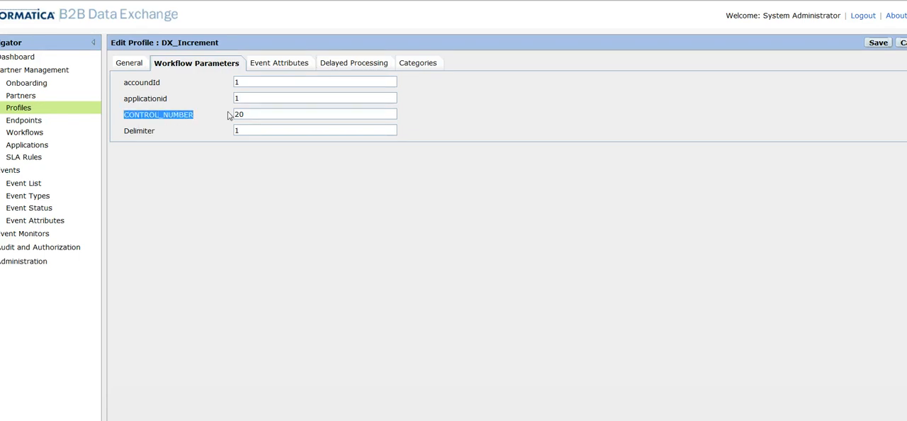
click(315, 114)
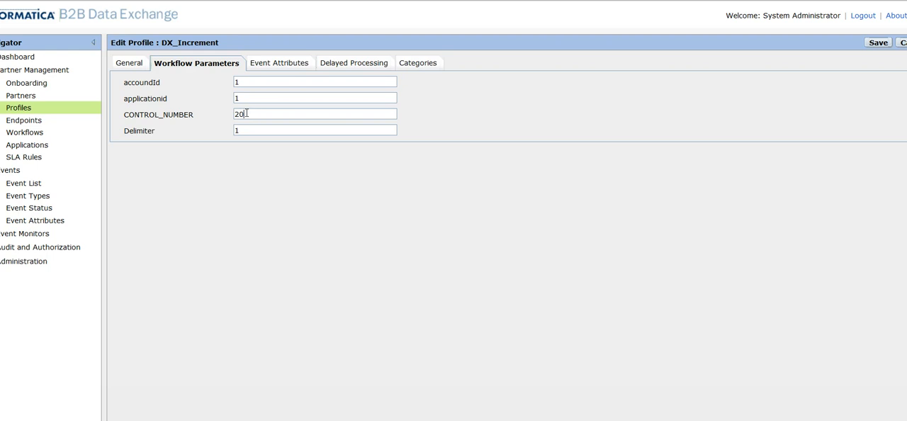
double_click(238, 114)
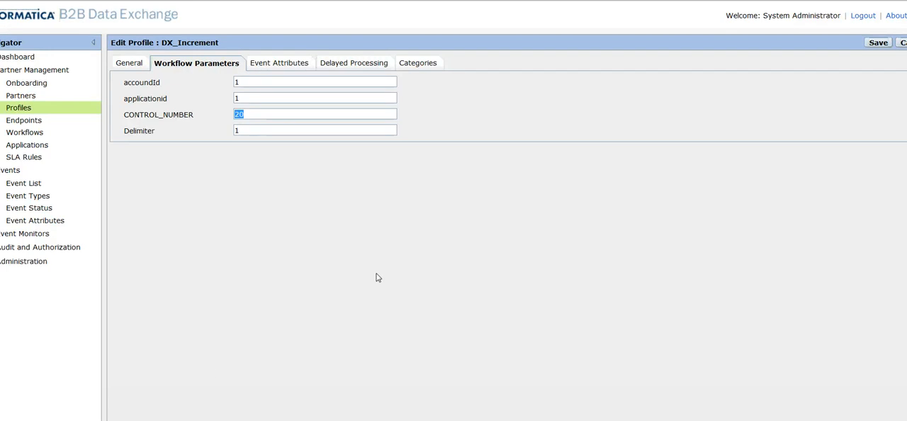
mouse_move(377, 367)
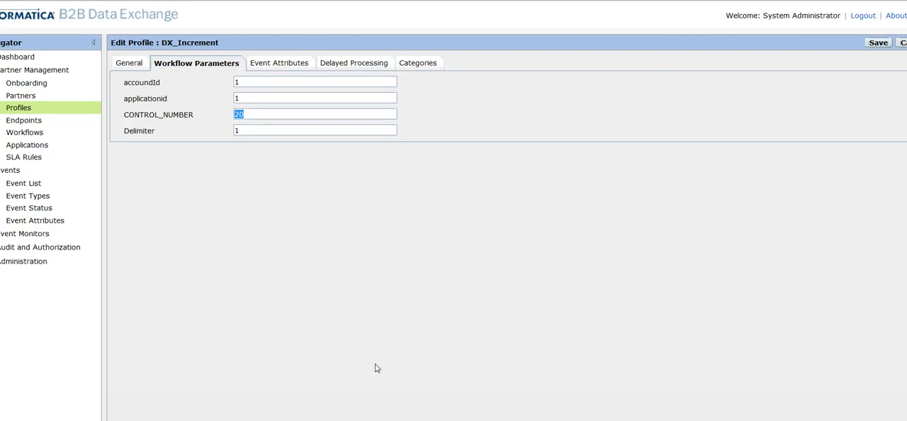
mouse_move(115, 365)
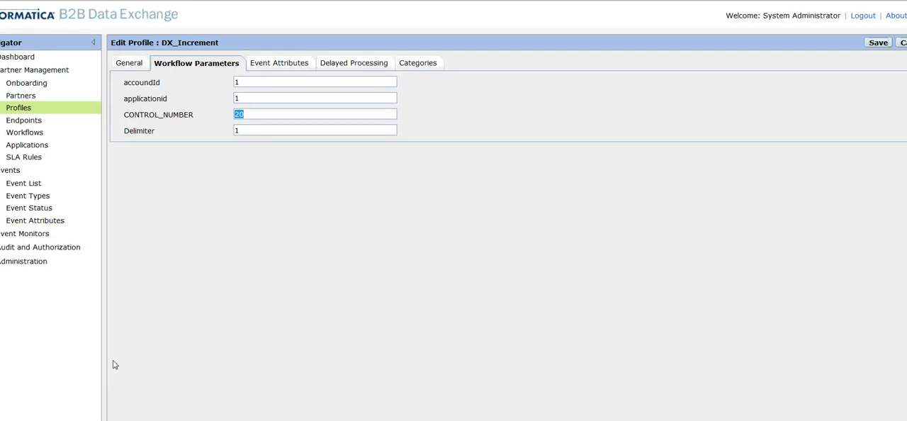